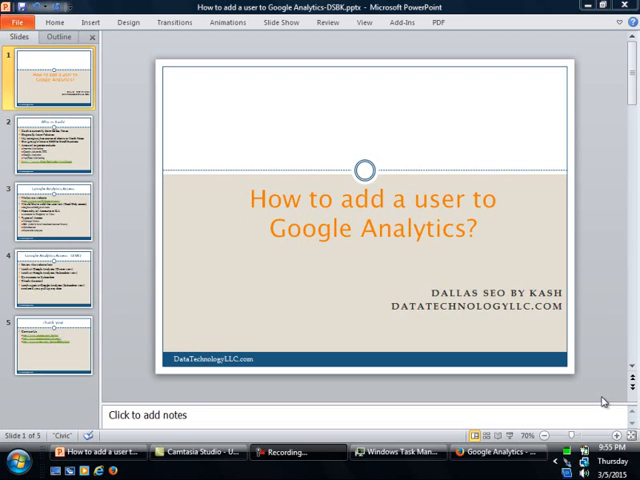
pyautogui.moveTo(332, 320)
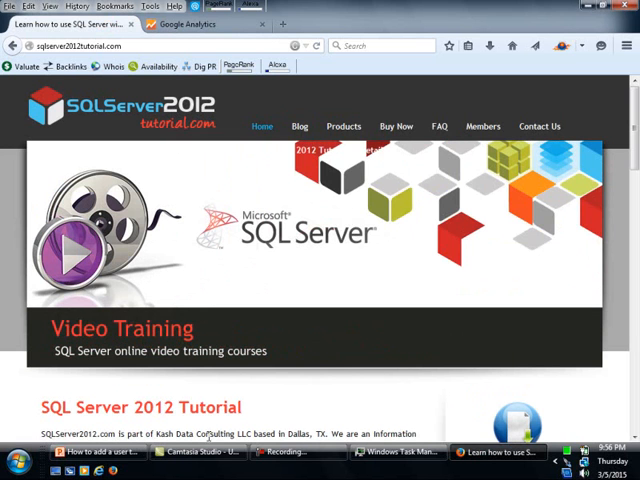
# Switch from the tutorial website back to the PowerPoint Google Analytics Access slide.
pyautogui.click(96, 452)
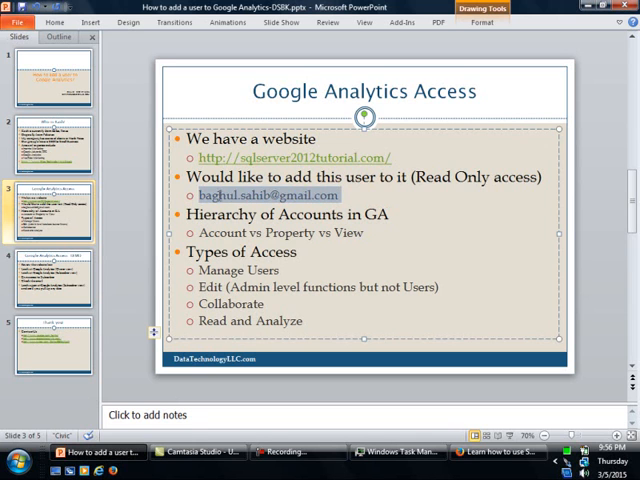
# Highlight the Property and View hierarchy terms on the slide, then return to the tutorial site.
pyautogui.rightClick(270, 194)
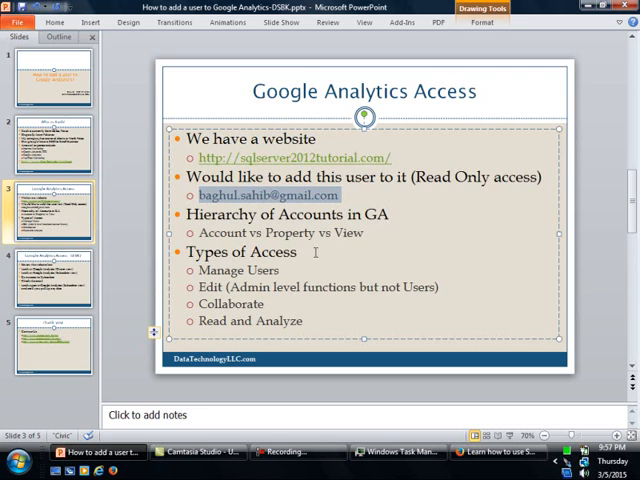
pyautogui.doubleClick(292, 232)
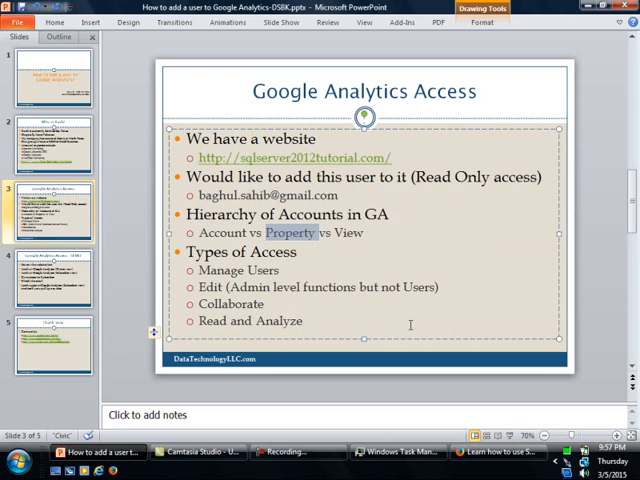
pyautogui.moveTo(400, 318)
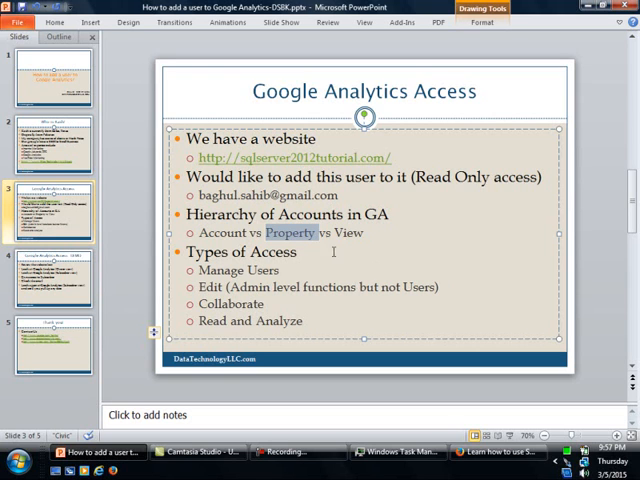
pyautogui.doubleClick(352, 232)
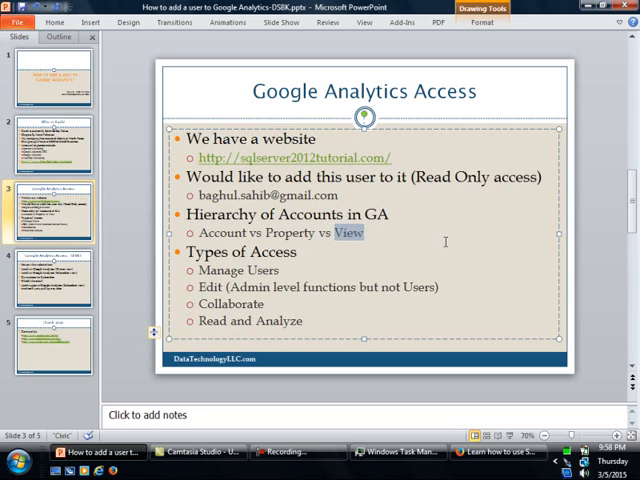
pyautogui.click(348, 232)
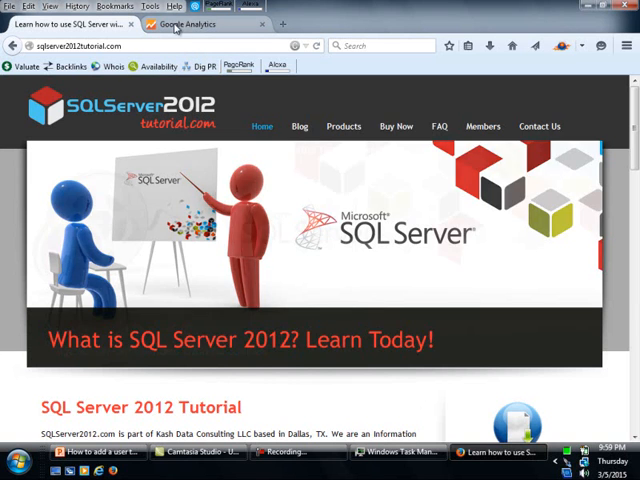
# Bring the Google Analytics home list forward and scroll to the SQL Accounts group.
pyautogui.click(200, 24)
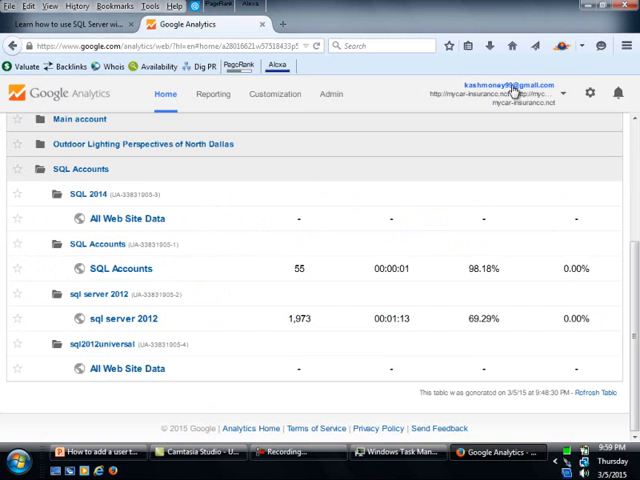
pyautogui.moveTo(204, 208)
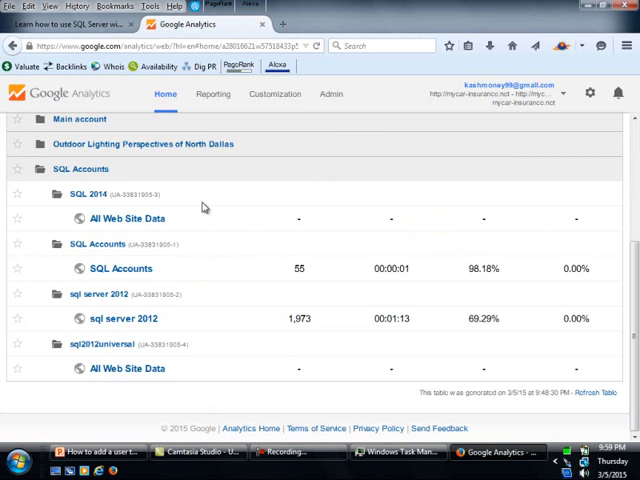
pyautogui.scroll(3)
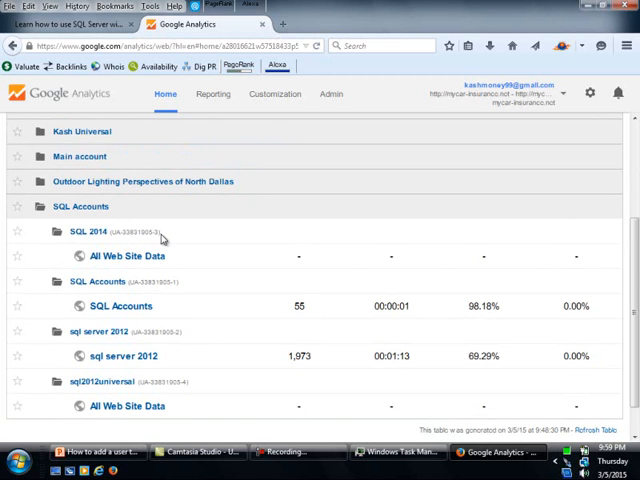
pyautogui.doubleClick(130, 232)
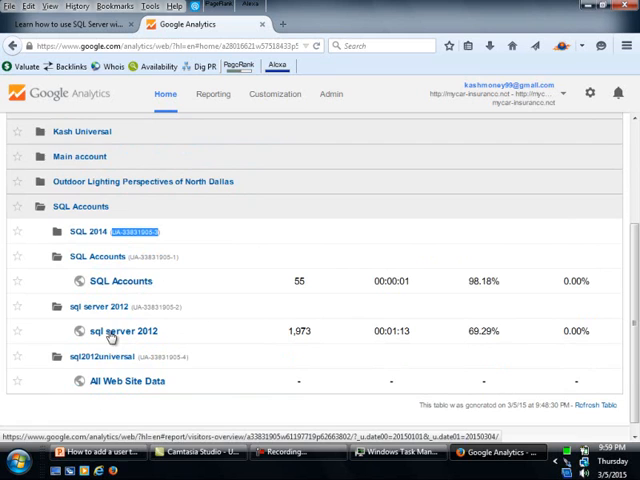
# Review the sql server 2012 Audience Overview report (1,973 sessions), then start a blank browser tab.
pyautogui.click(124, 332)
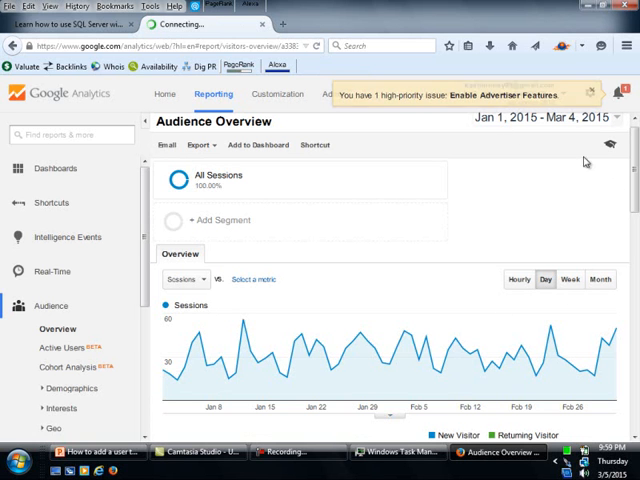
pyautogui.scroll(-3)
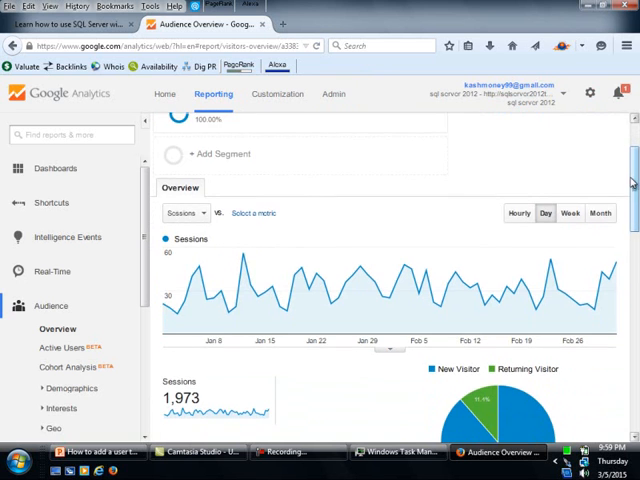
pyautogui.scroll(-3)
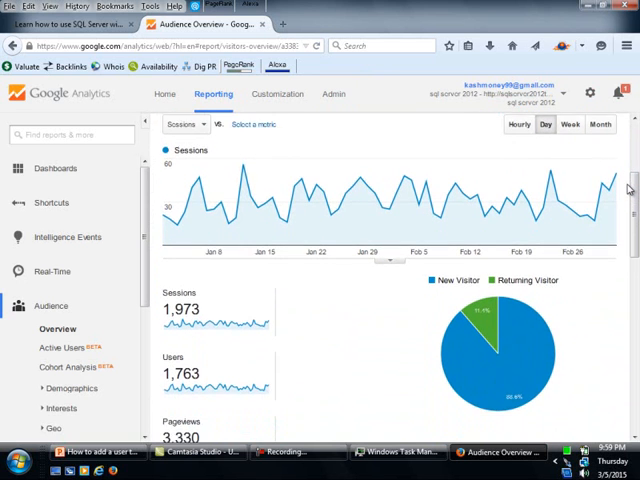
pyautogui.scroll(-3)
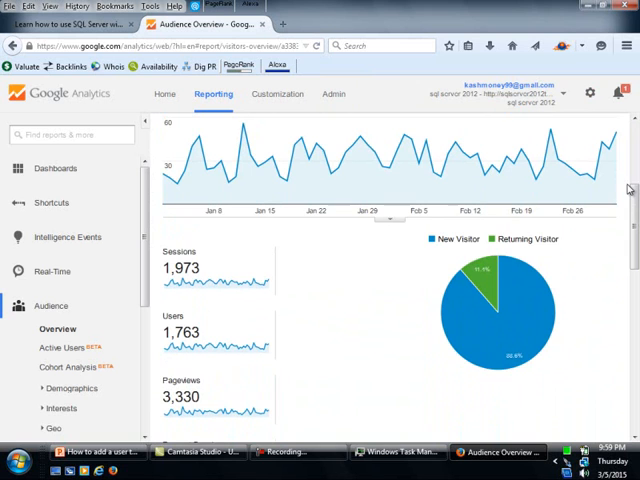
pyautogui.scroll(-3)
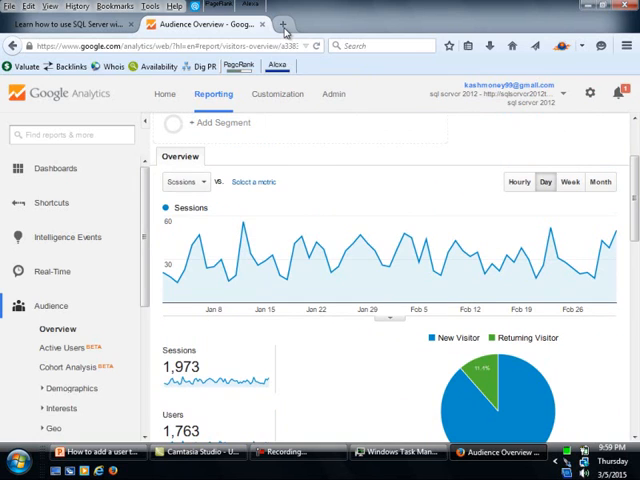
pyautogui.click(284, 24)
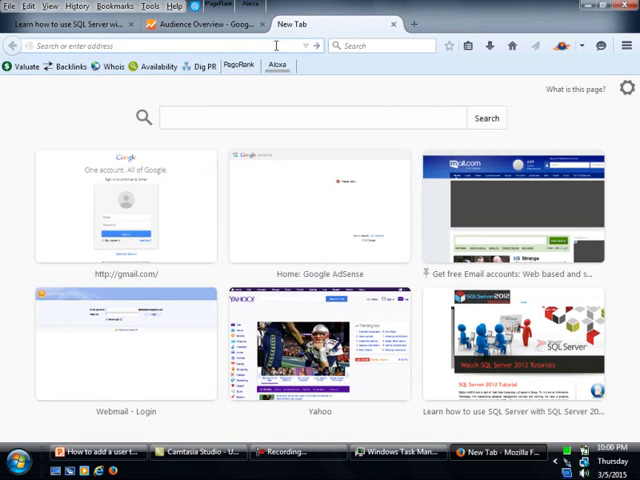
# Enter google.com in the new tab's address bar while Firefox is unresponsive.
pyautogui.write('google.com')
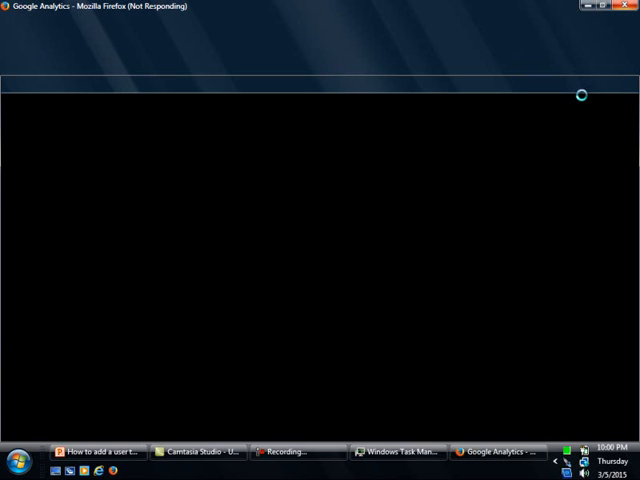
pyautogui.moveTo(508, 172)
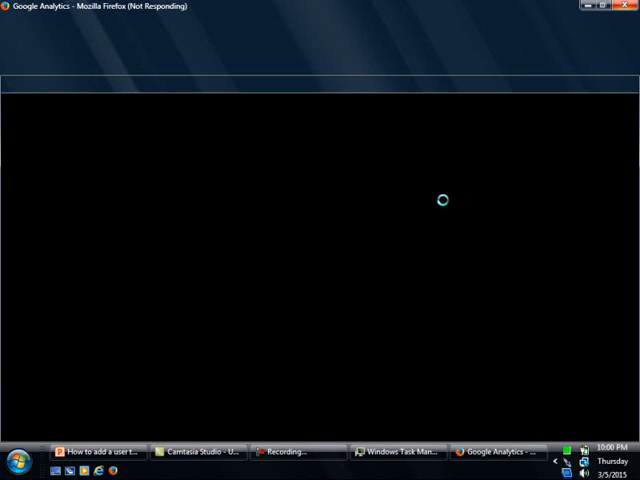
pyautogui.moveTo(260, 200)
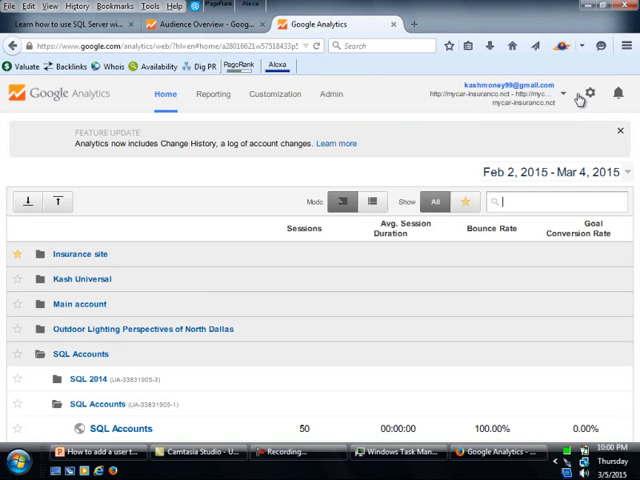
# Sign in the second subscriber Google account with its password from the Analytics account menu.
pyautogui.click(564, 96)
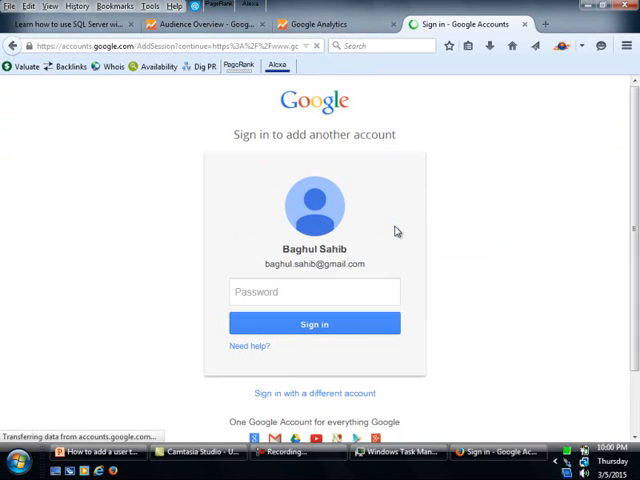
pyautogui.click(314, 292)
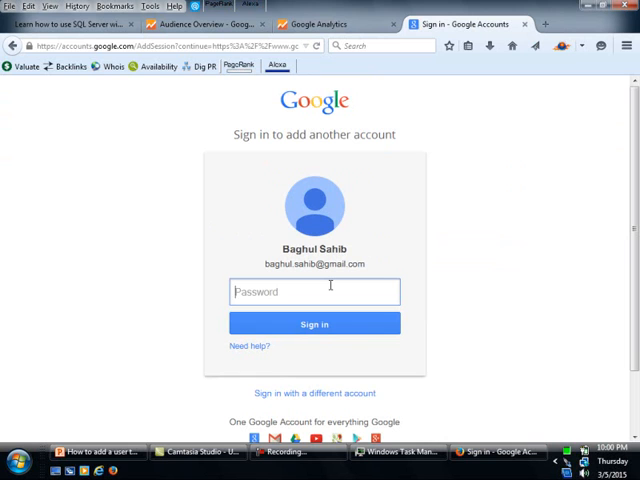
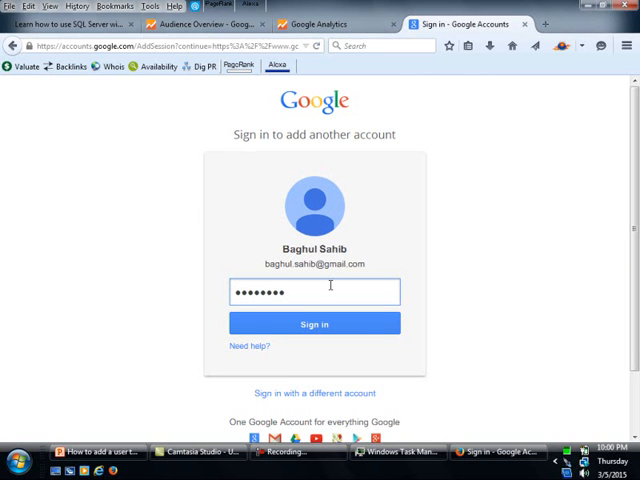
pyautogui.click(314, 324)
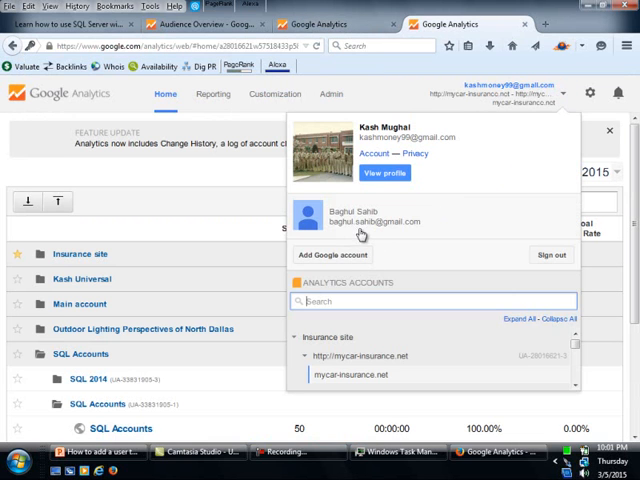
pyautogui.click(376, 216)
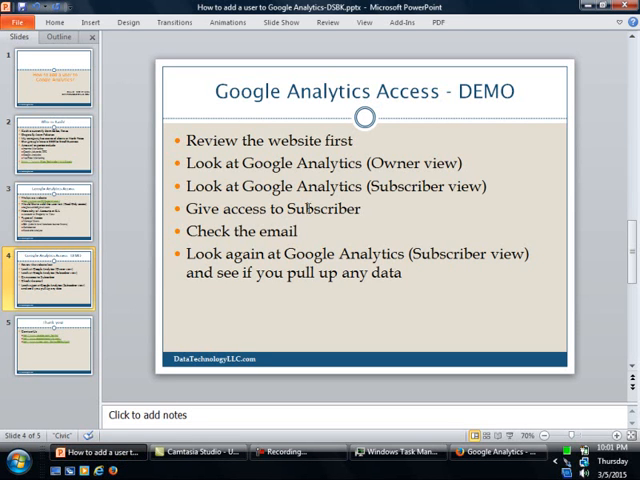
# Mark the 'Give access to Subscriber' agenda bullet and return to the Analytics report in the browser.
pyautogui.click(300, 208)
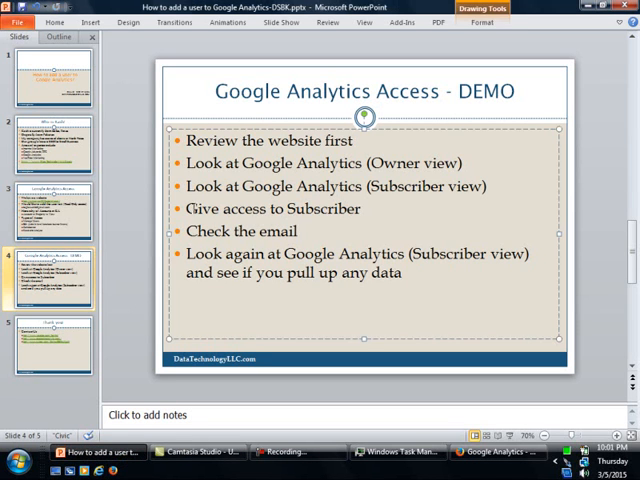
pyautogui.tripleClick(272, 208)
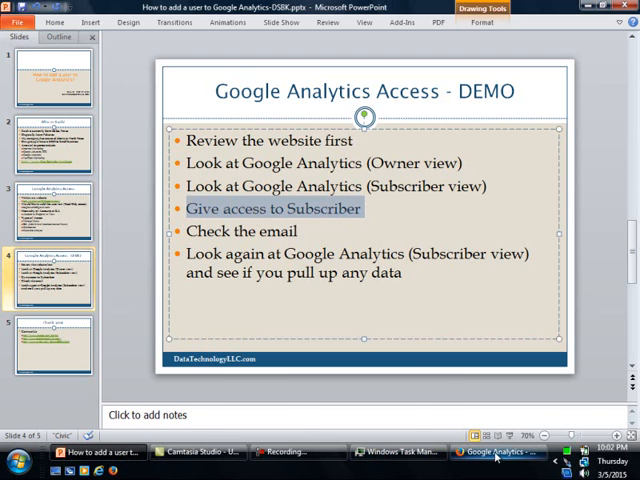
pyautogui.click(480, 452)
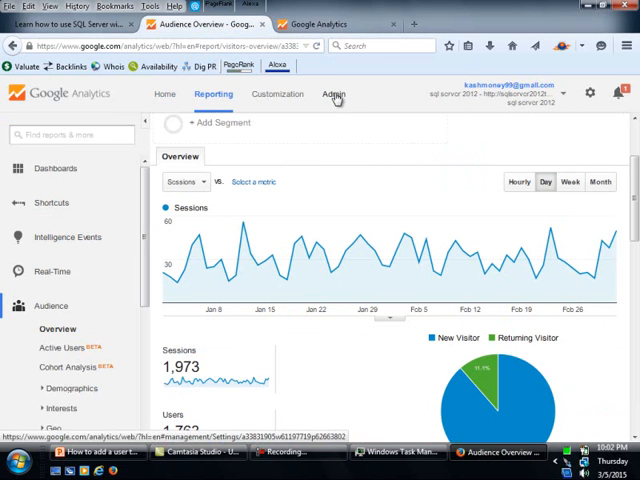
# Reach User Management for the sql server 2012 property through Admin.
pyautogui.click(332, 92)
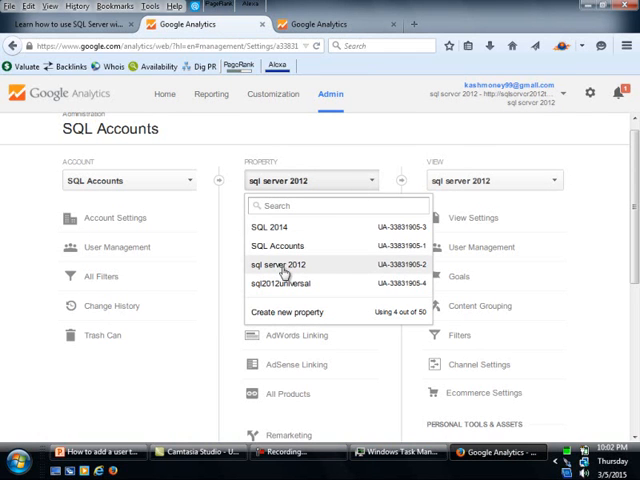
pyautogui.click(284, 264)
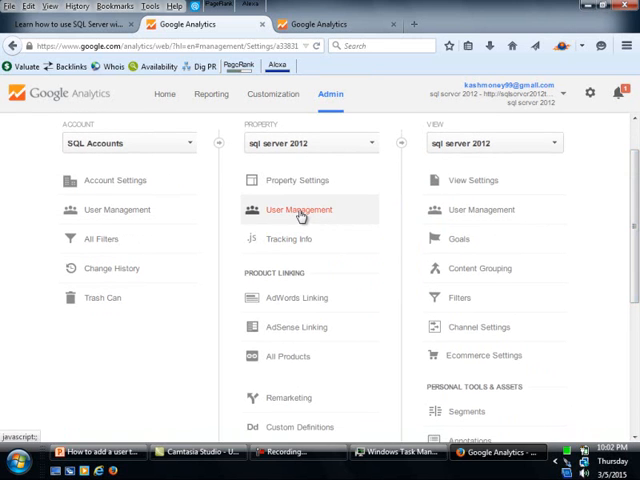
pyautogui.click(300, 210)
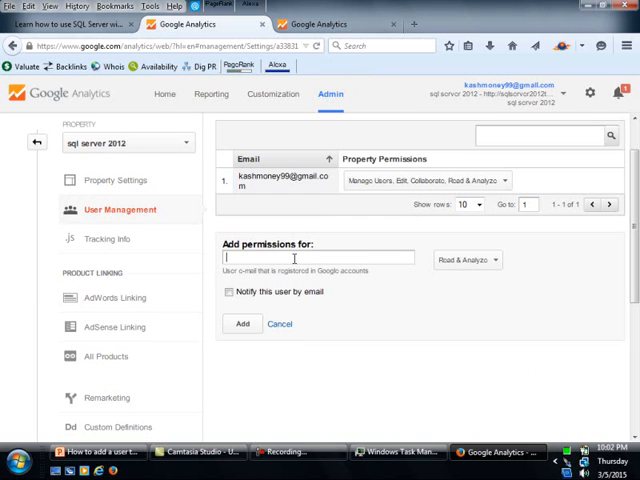
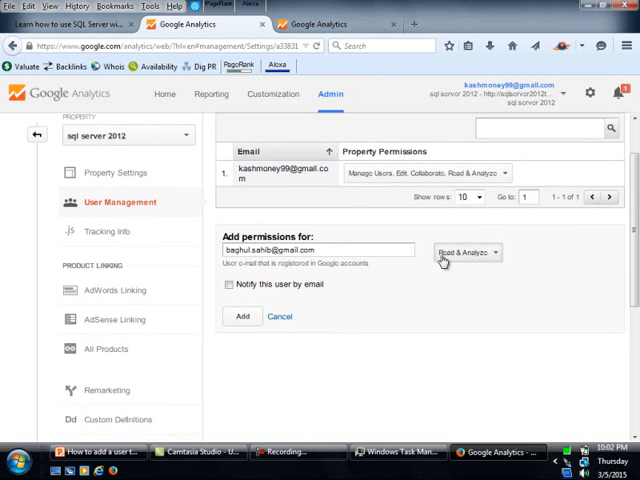
pyautogui.click(468, 252)
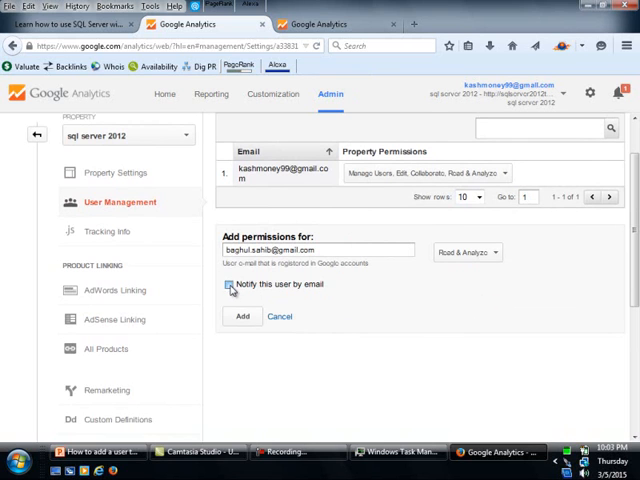
pyautogui.click(228, 284)
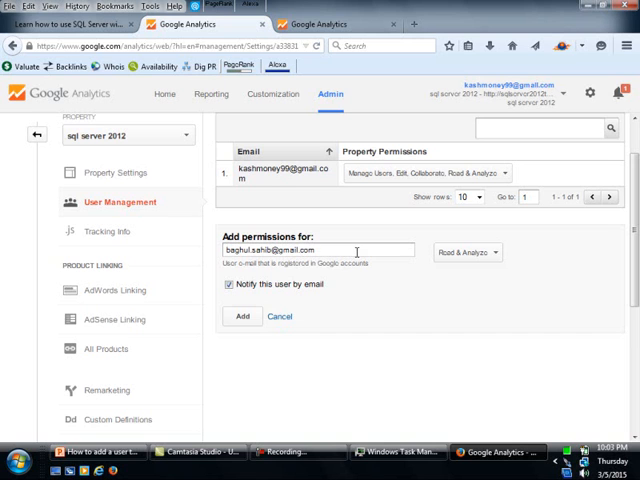
pyautogui.click(244, 316)
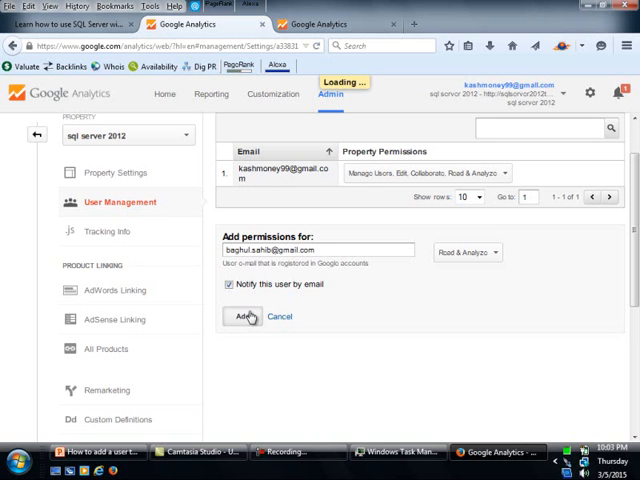
pyautogui.click(242, 316)
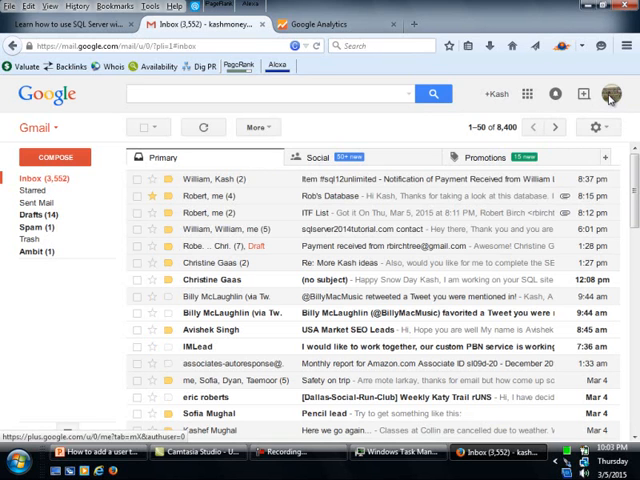
# Switch to the new user's Gmail mailbox via the account switcher.
pyautogui.click(610, 92)
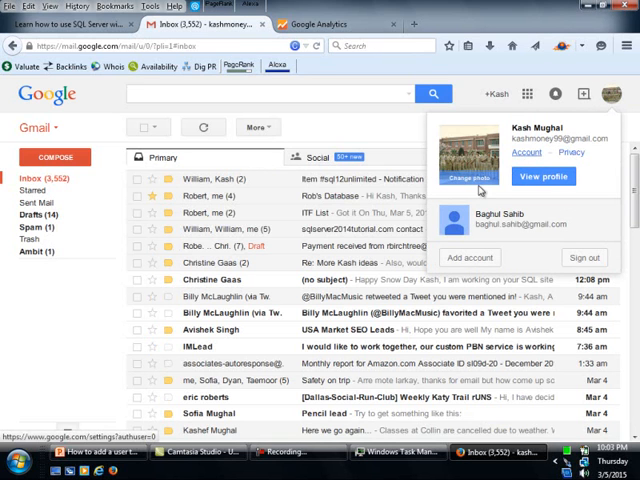
pyautogui.click(156, 24)
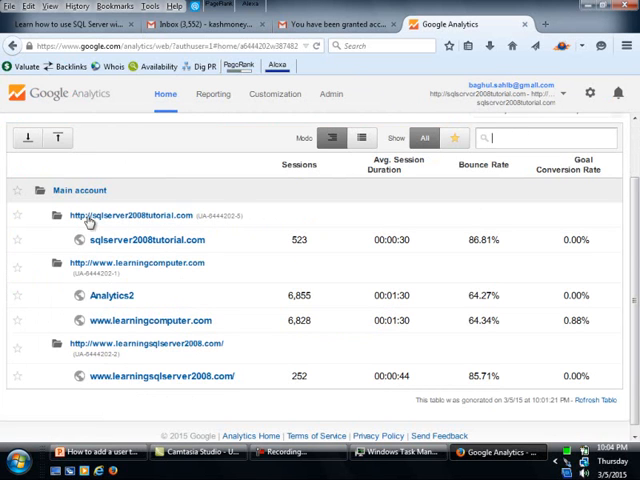
pyautogui.moveTo(124, 290)
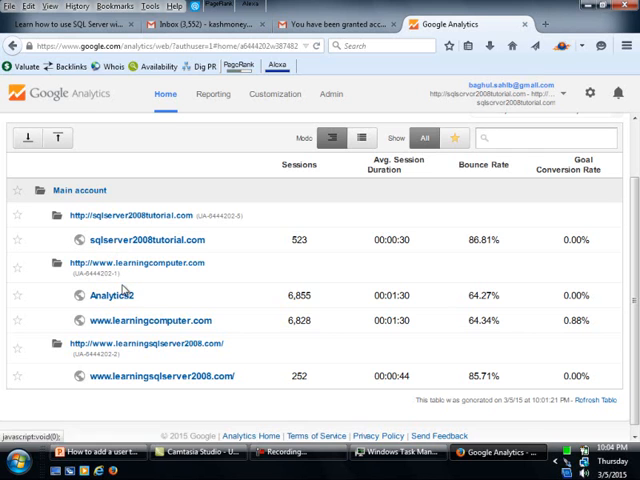
pyautogui.moveTo(360, 68)
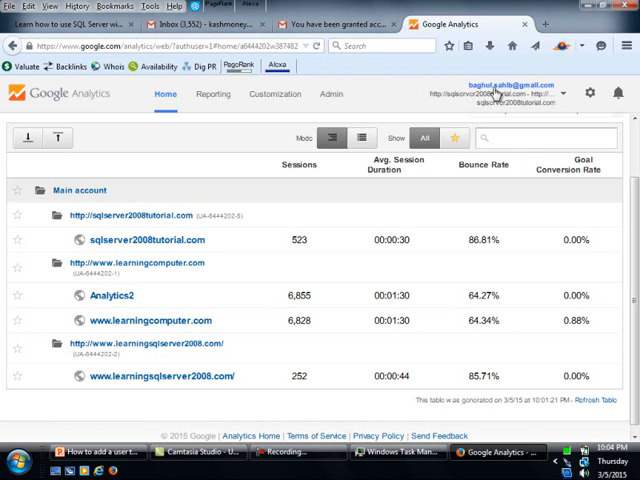
# Locate the shared sql server 2012 view under SQL Accounts and open its reports.
pyautogui.click(320, 46)
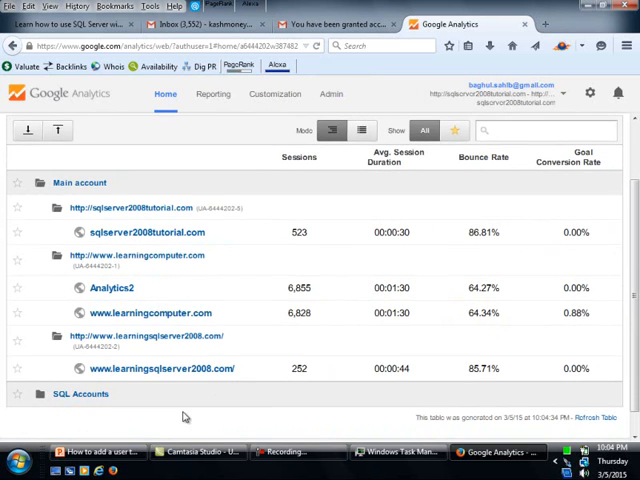
pyautogui.scroll(-3)
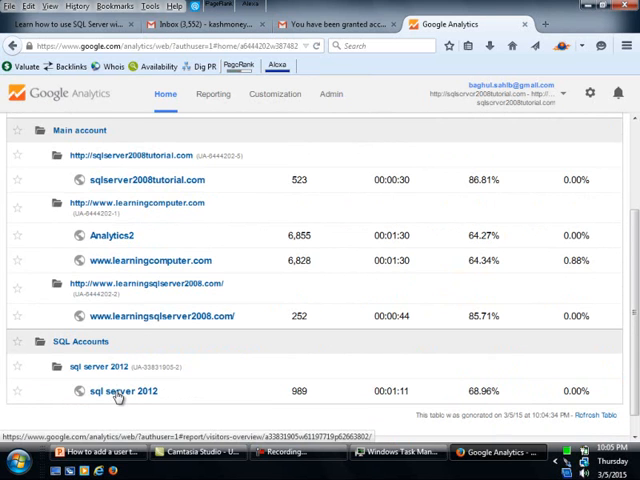
pyautogui.click(120, 392)
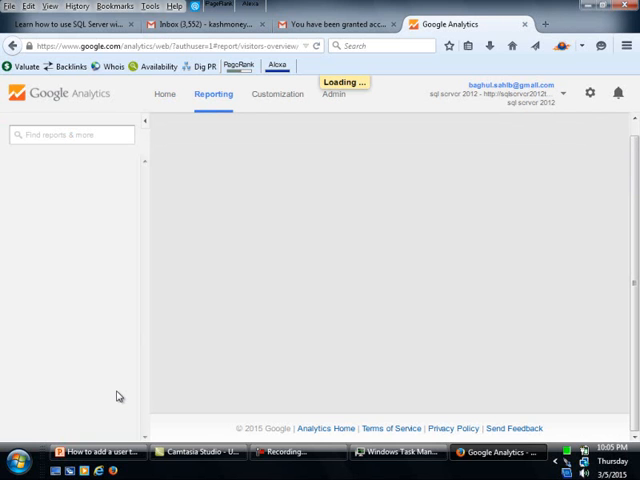
pyautogui.moveTo(464, 324)
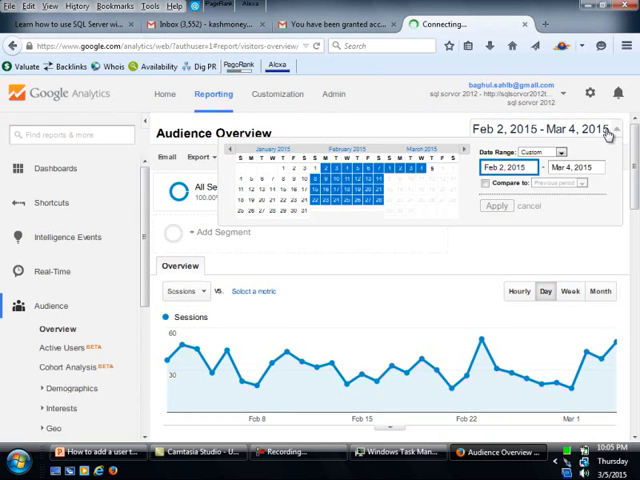
# Set the Audience Overview date range to Jan 1 – Mar 4, 2015 and review the results.
pyautogui.click(282, 172)
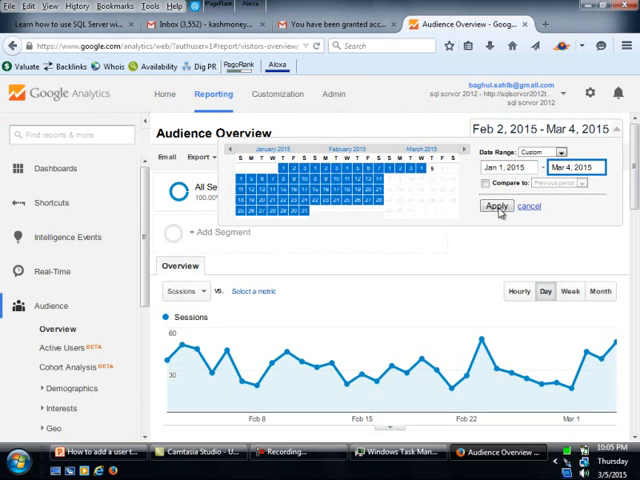
pyautogui.click(494, 206)
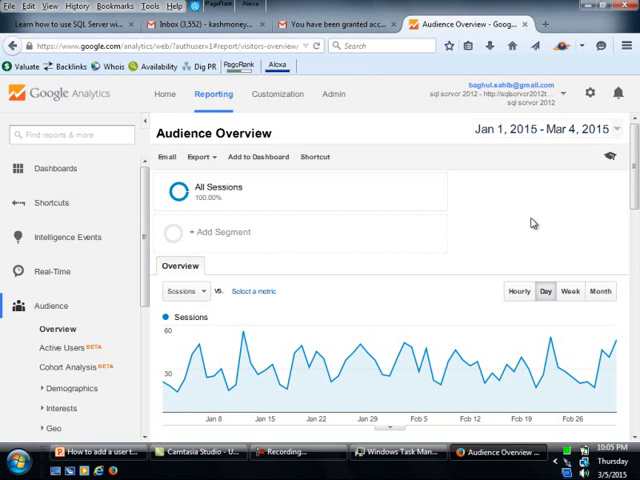
pyautogui.scroll(-3)
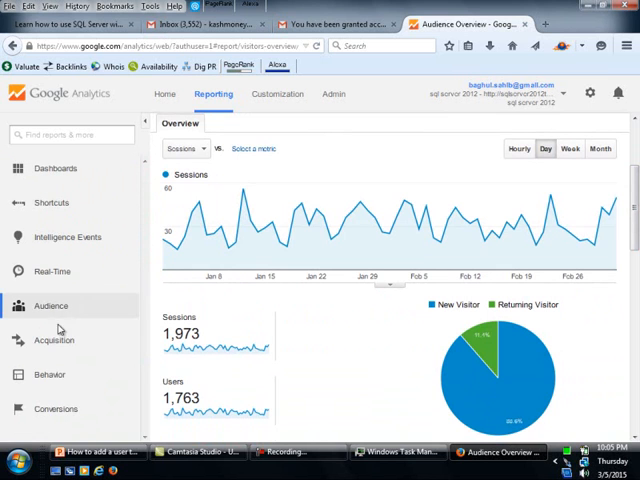
# Expand the Acquisition reports, then return to the PowerPoint demo agenda slide.
pyautogui.click(54, 340)
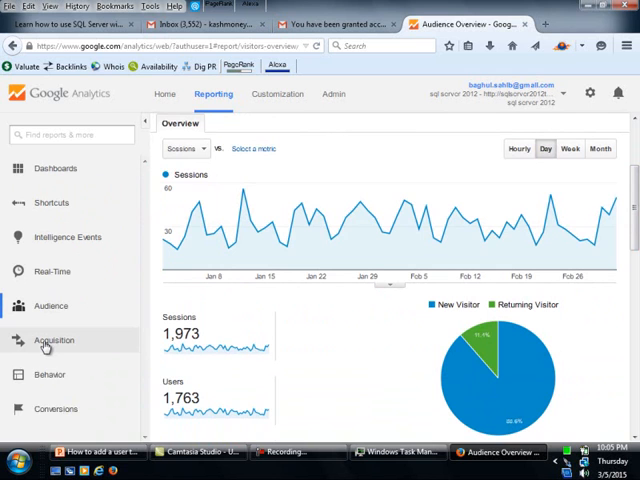
pyautogui.click(54, 340)
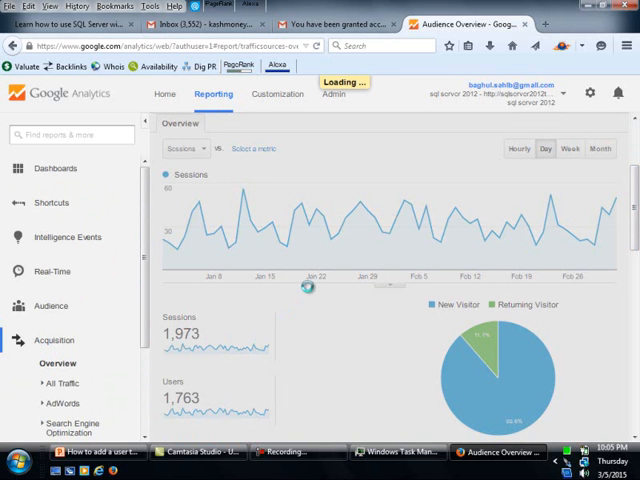
pyautogui.moveTo(96, 452)
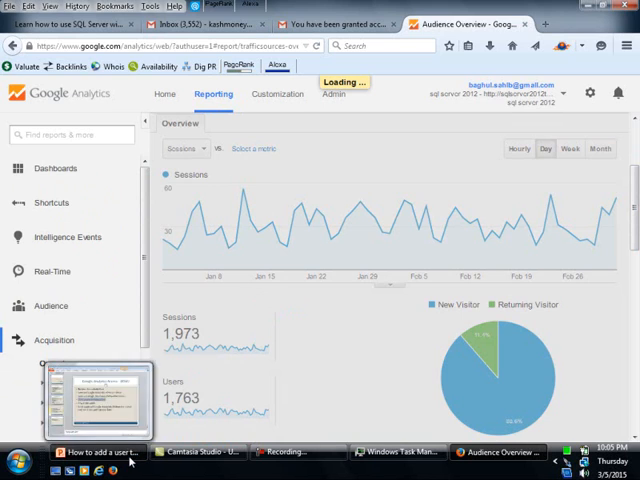
pyautogui.click(90, 452)
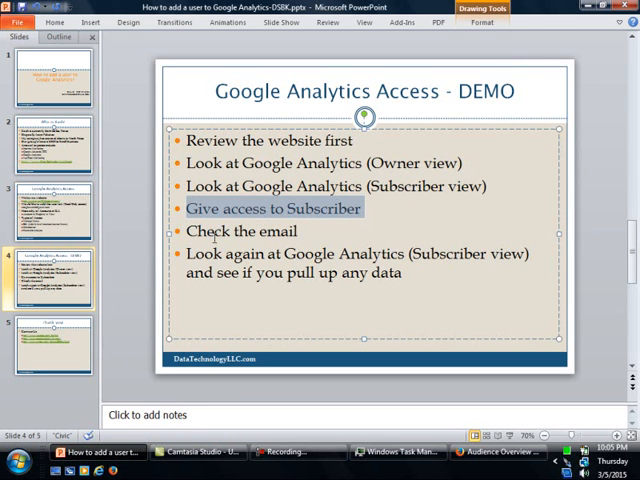